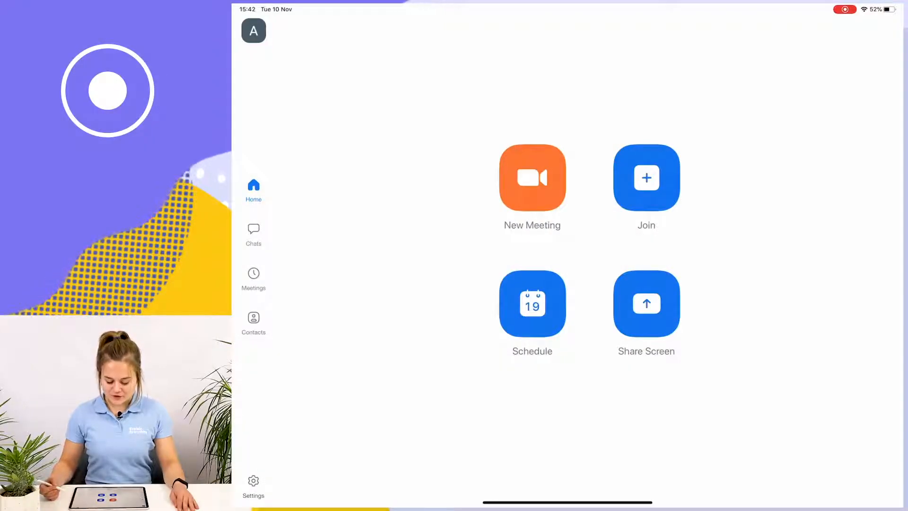
# Start a new Zoom meeting with video on using the personal meeting ID.
pyautogui.click(531, 177)
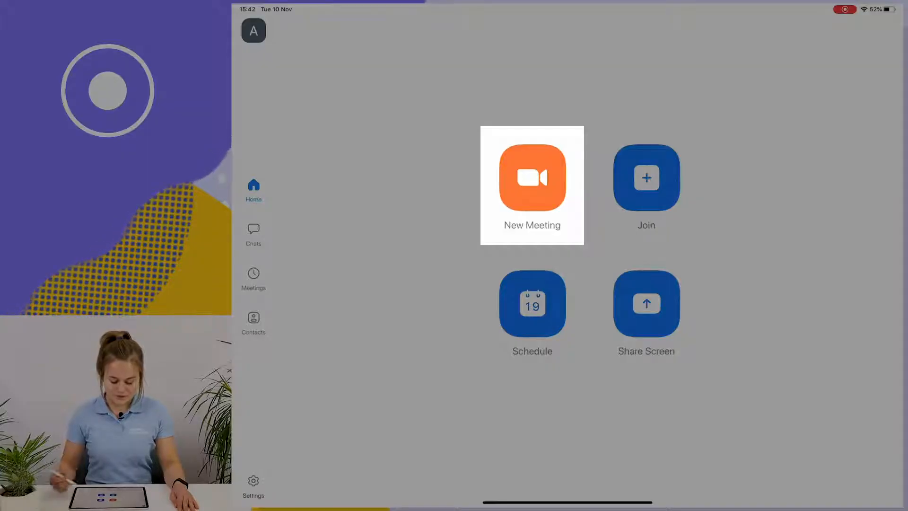
pyautogui.click(531, 178)
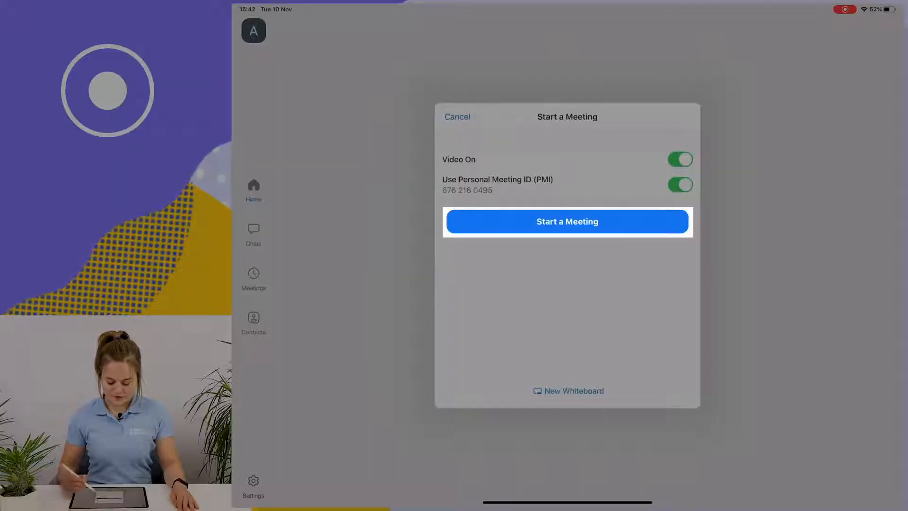
pyautogui.click(567, 222)
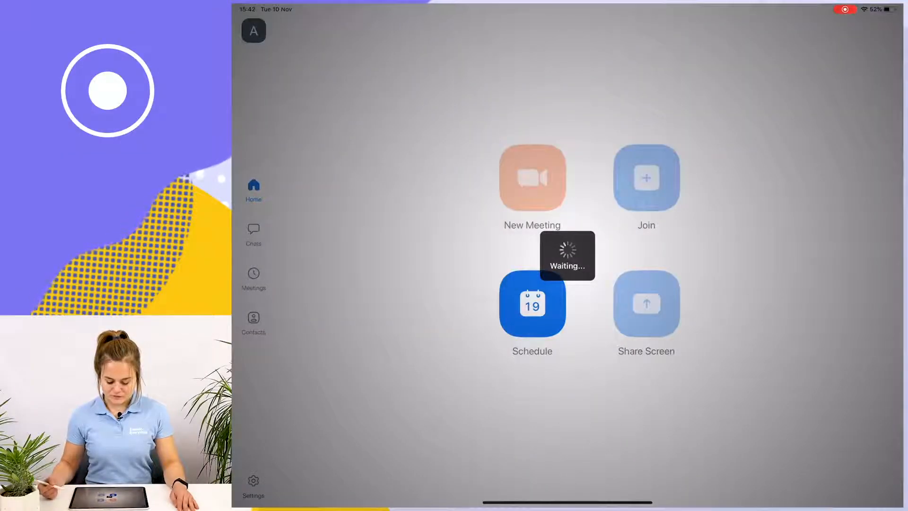
# Cancel the 'join audio' prompt so the camera feed shows without audio.
pyautogui.click(531, 178)
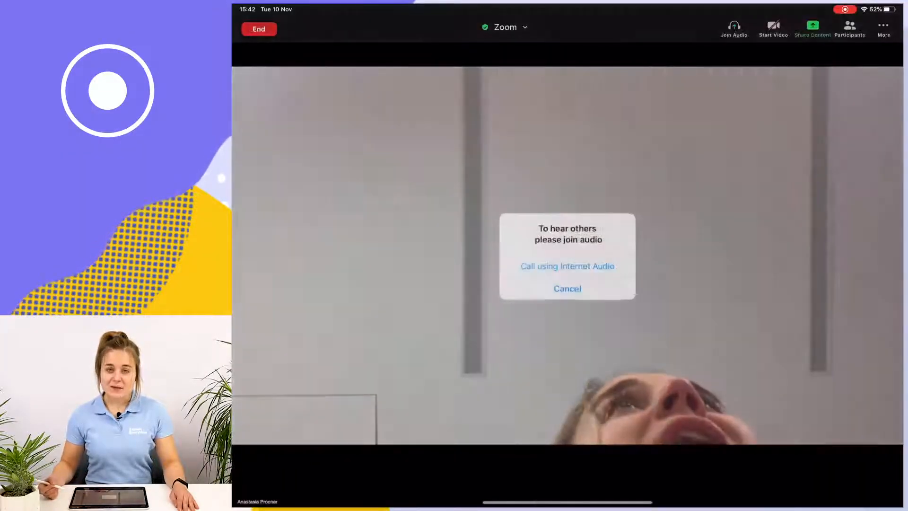
pyautogui.click(773, 28)
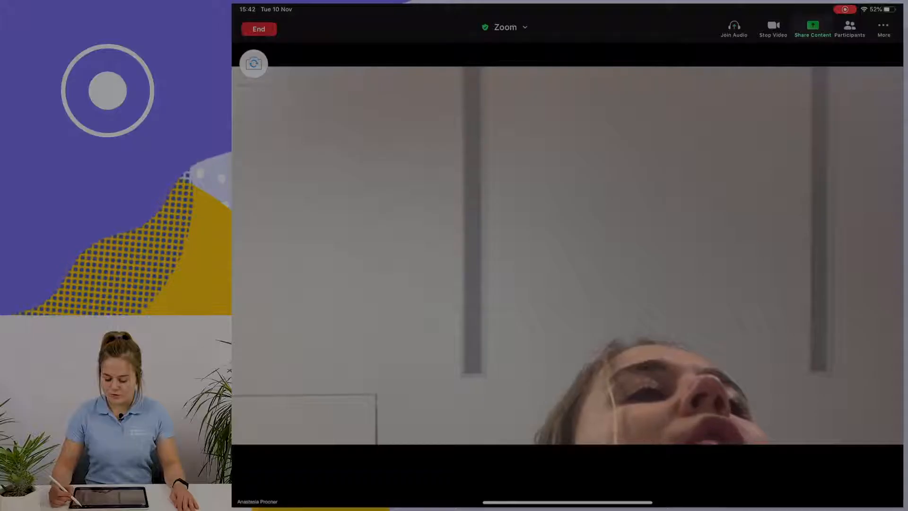
# Share the iPad screen and leave Zoom for the home screen.
pyautogui.click(812, 28)
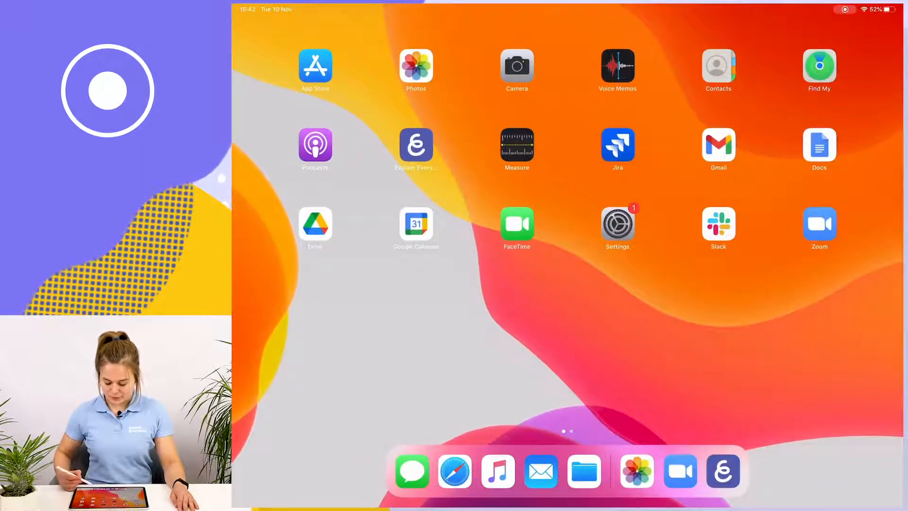
# Launch Explain Everything on the Pythagorean Theorem project and show the pen colour options.
pyautogui.click(416, 145)
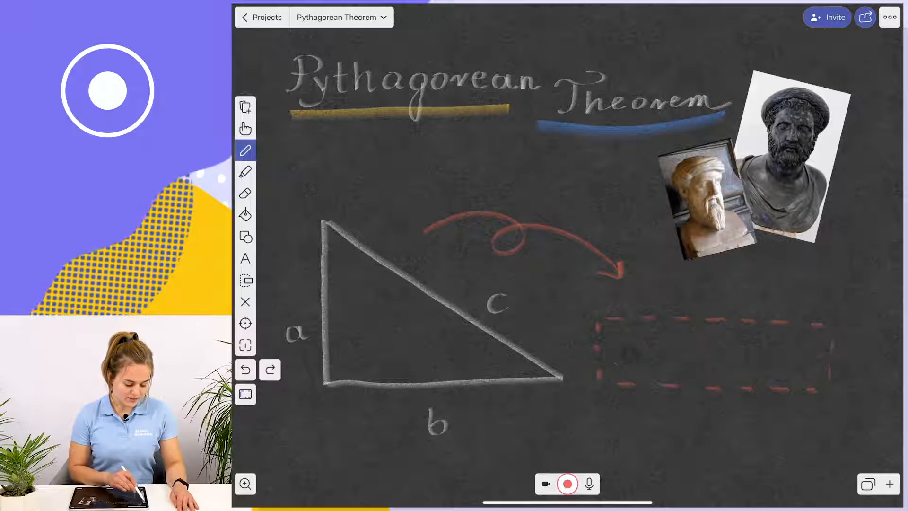
pyautogui.click(245, 150)
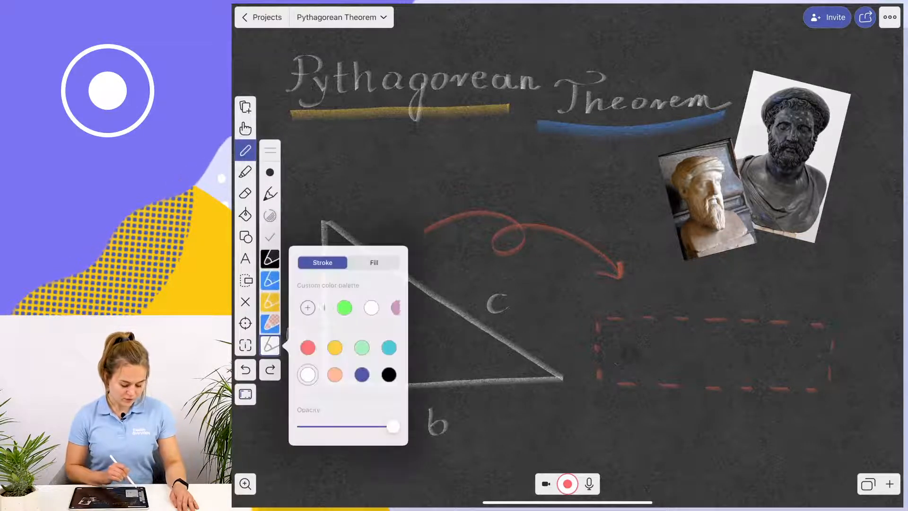